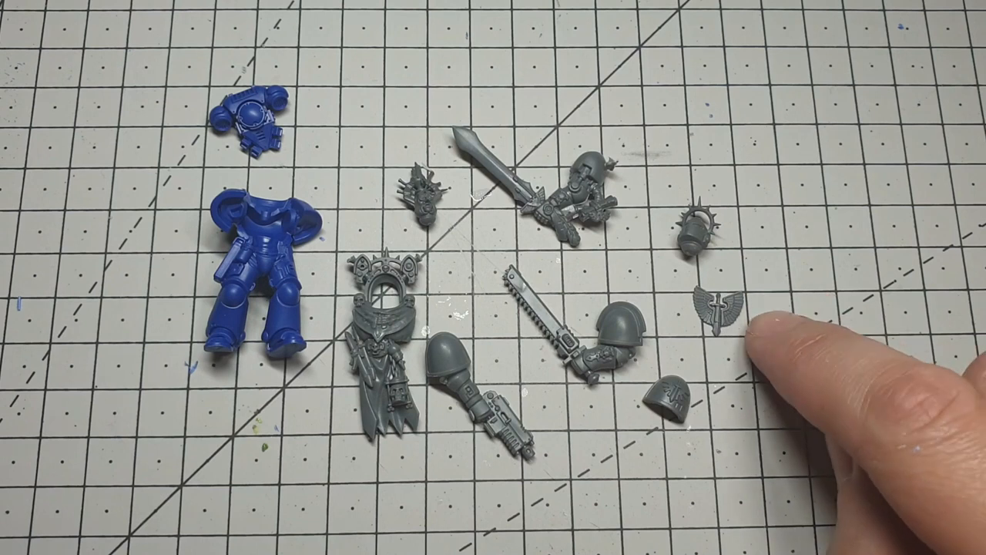
pyautogui.moveTo(809, 363)
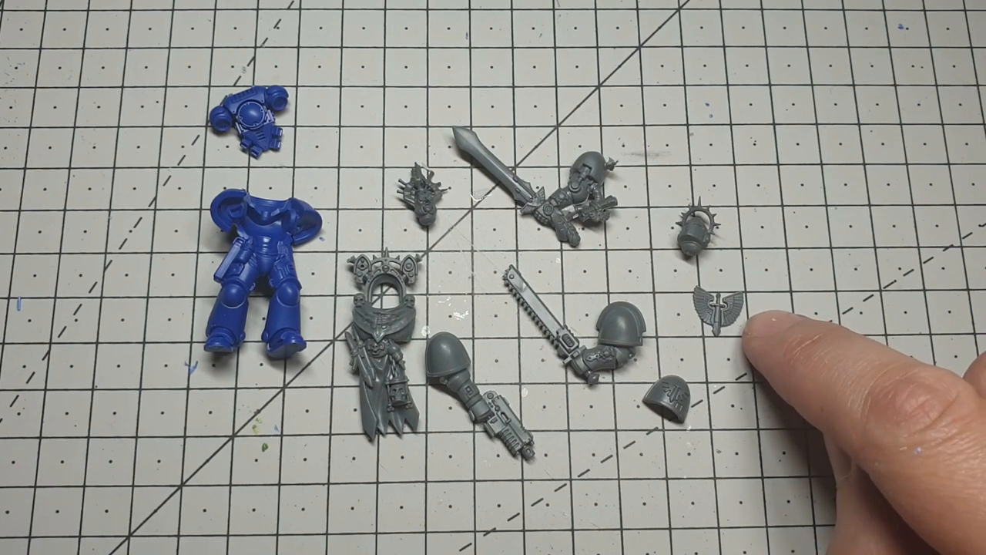